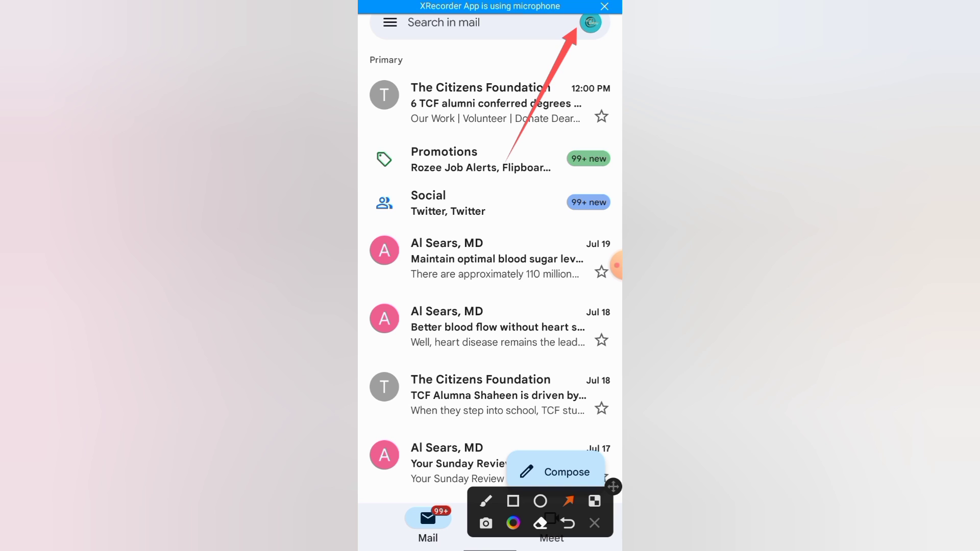
Switch Gmail to the Mushtaq Jamal account, the one with 34 unread emails
left_click(588, 22)
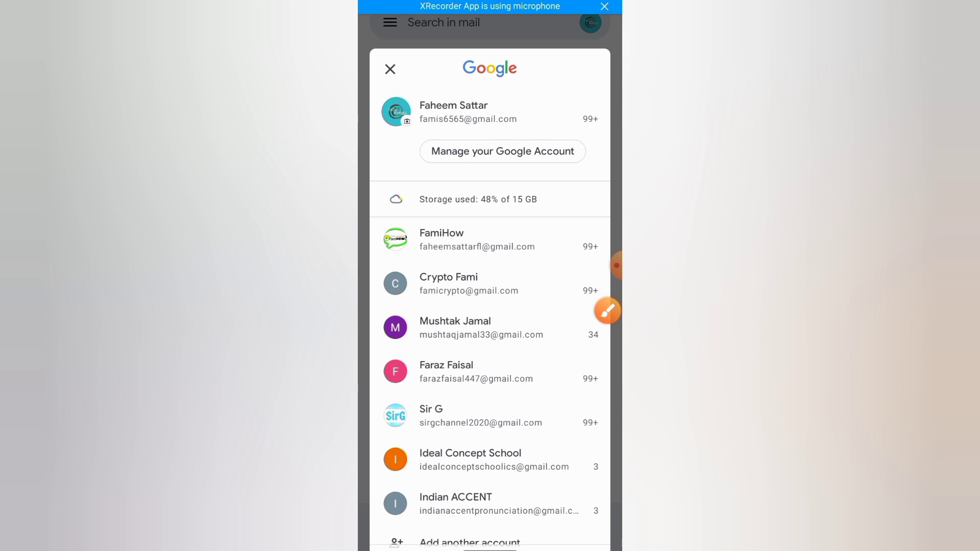
scroll("down", 3)
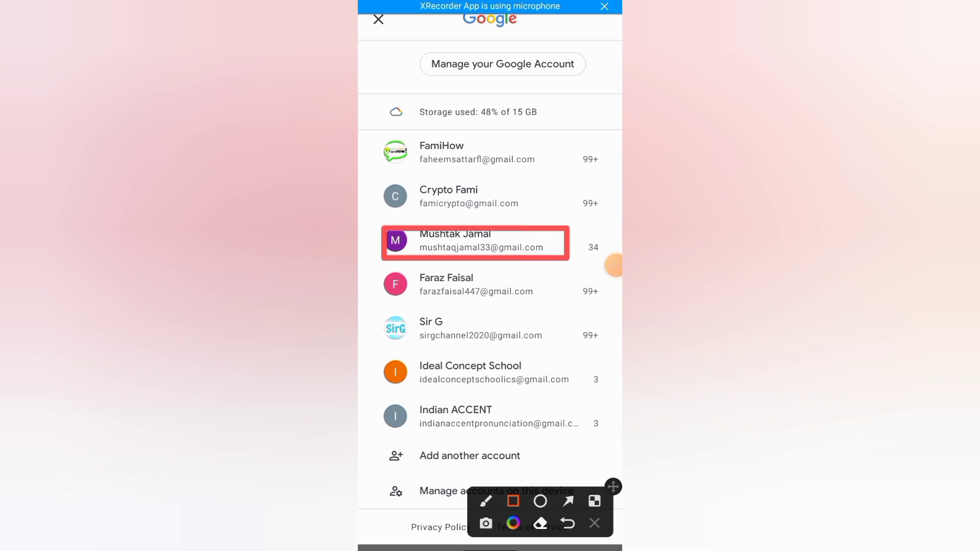
left_click(475, 243)
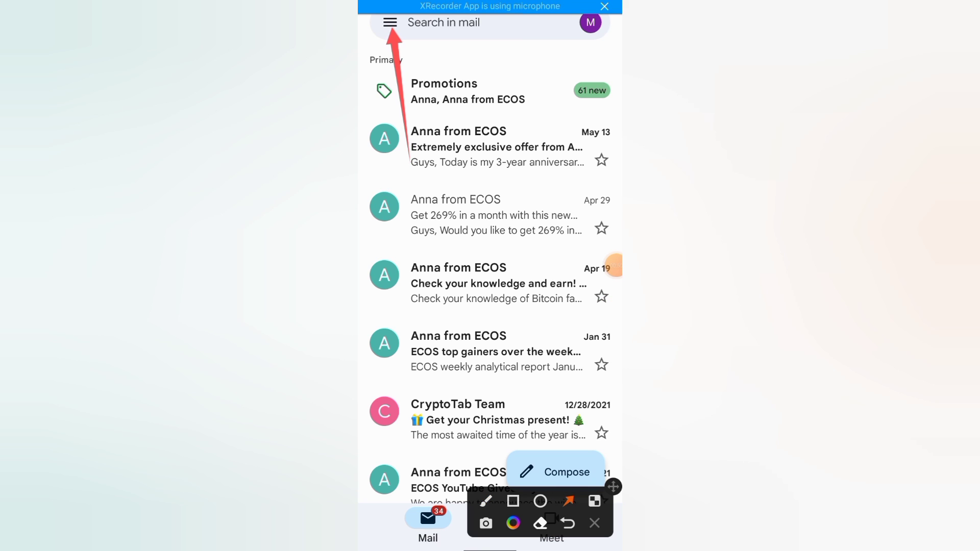
Open Gmail's settings from the navigation menu
left_click(593, 523)
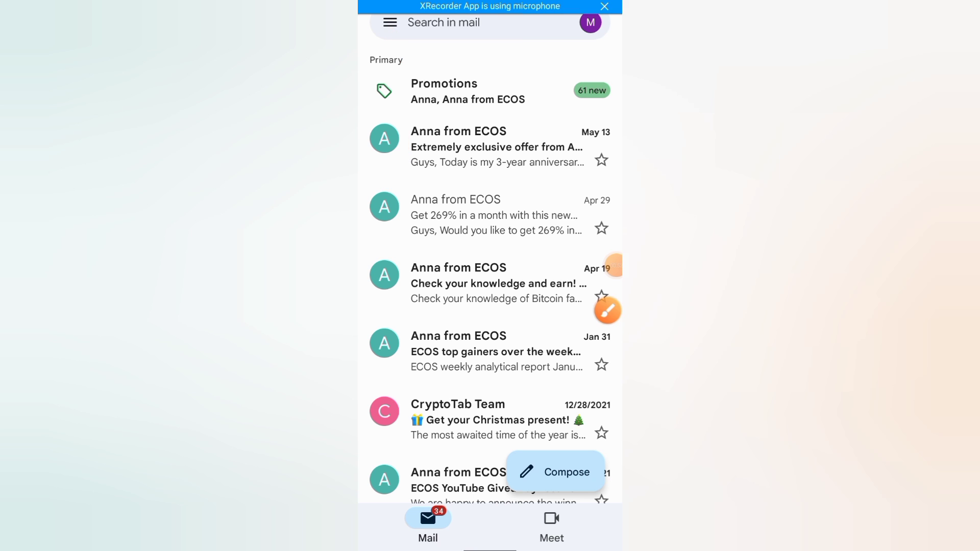
left_click(390, 22)
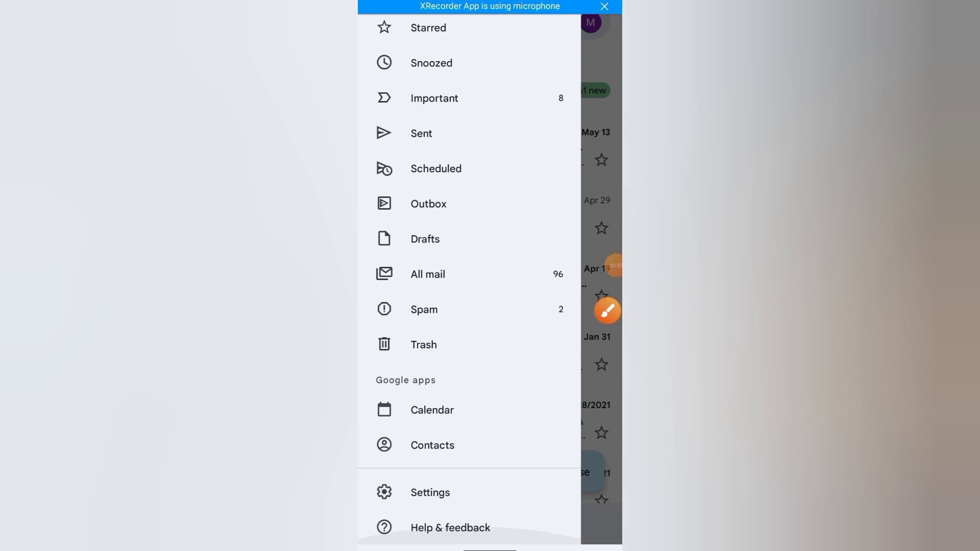
left_click(606, 309)
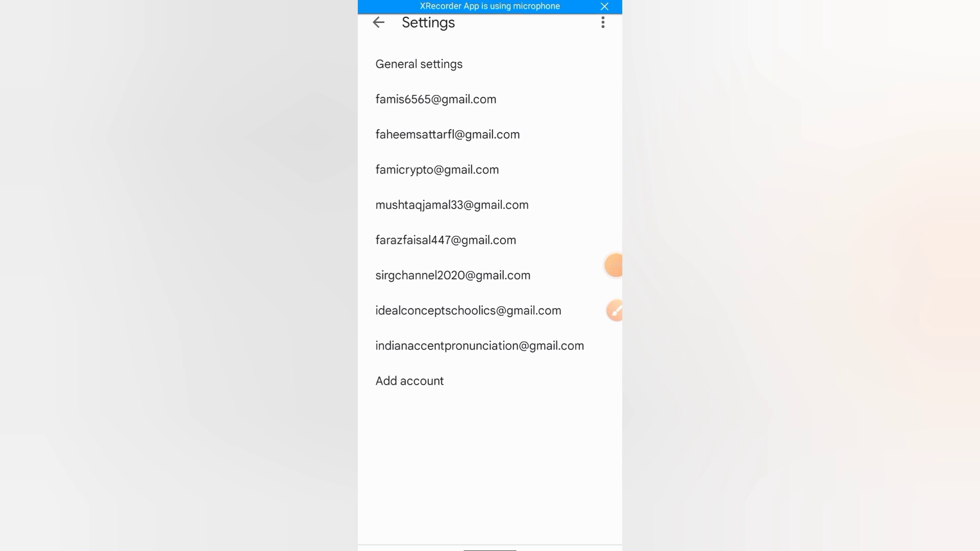
Open the fourth account's settings and go to the phone's account management
left_click(614, 311)
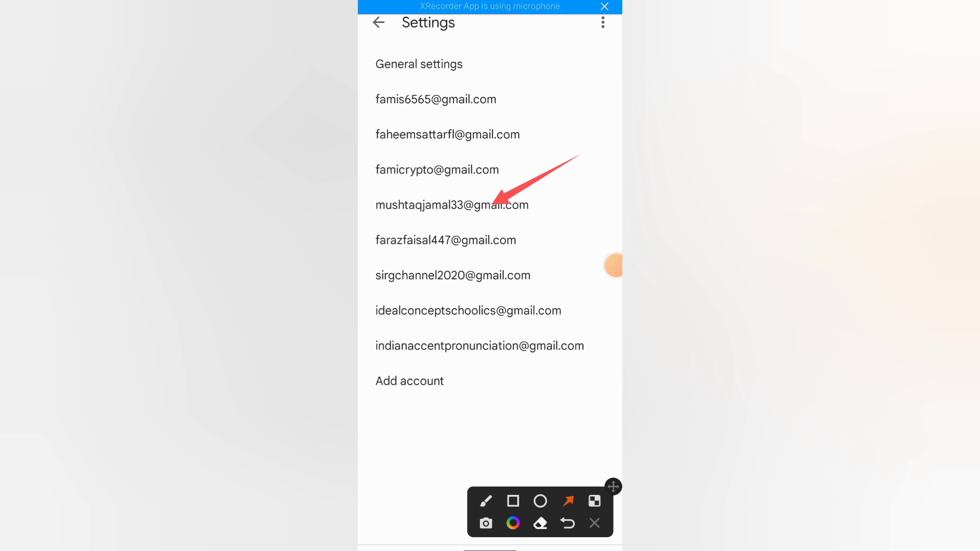
left_click(451, 204)
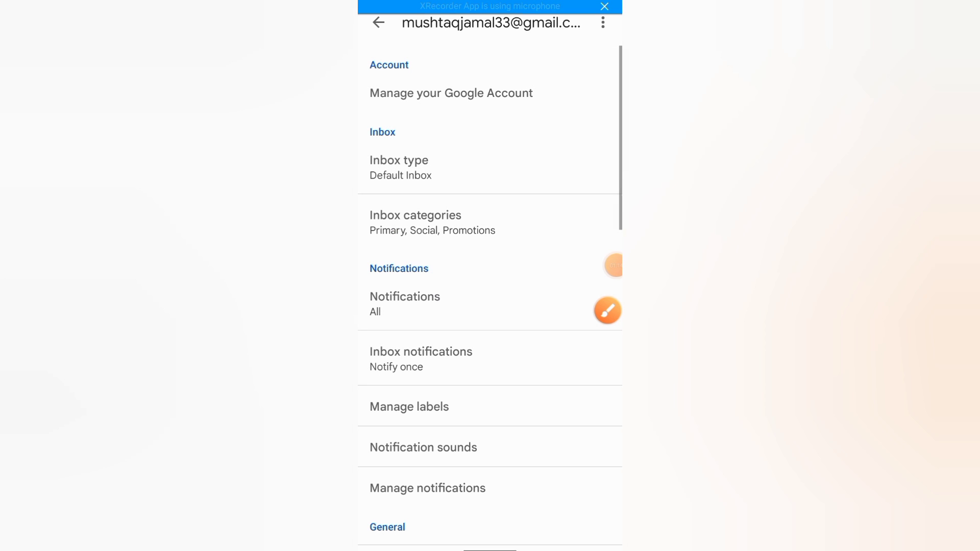
left_click(607, 310)
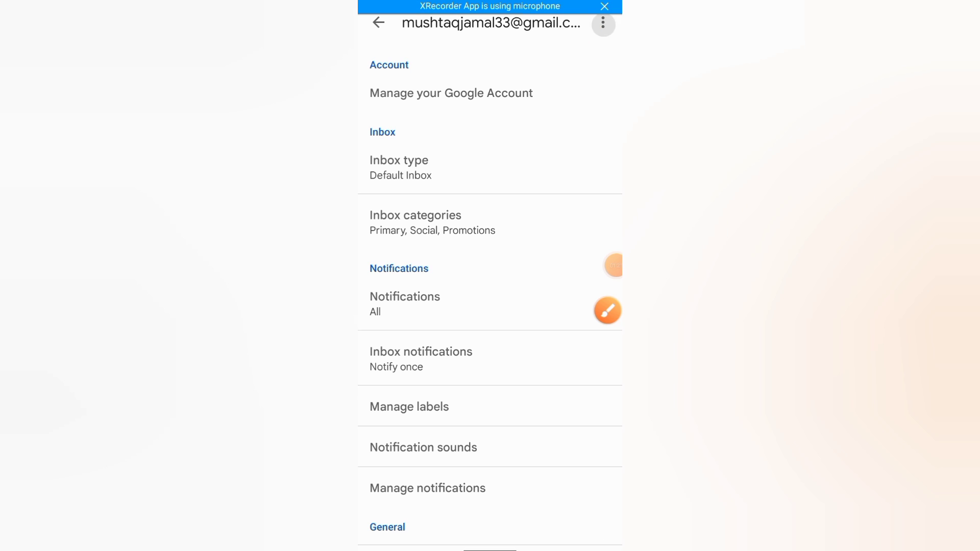
left_click(602, 25)
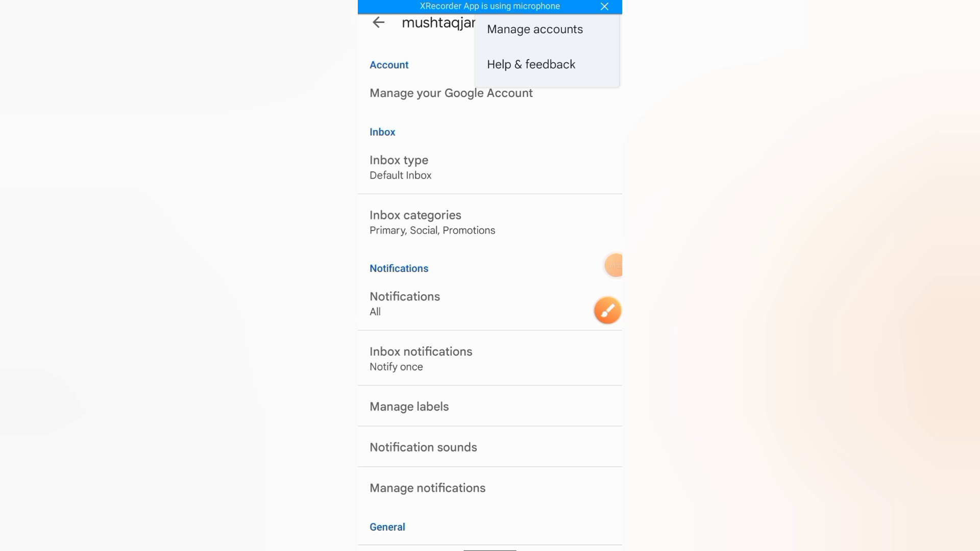
left_click(535, 30)
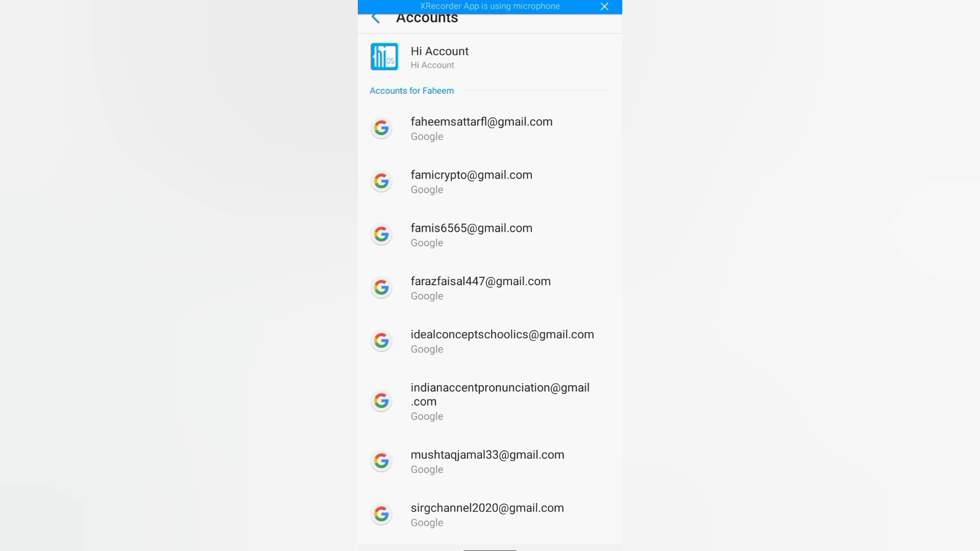
left_click(487, 461)
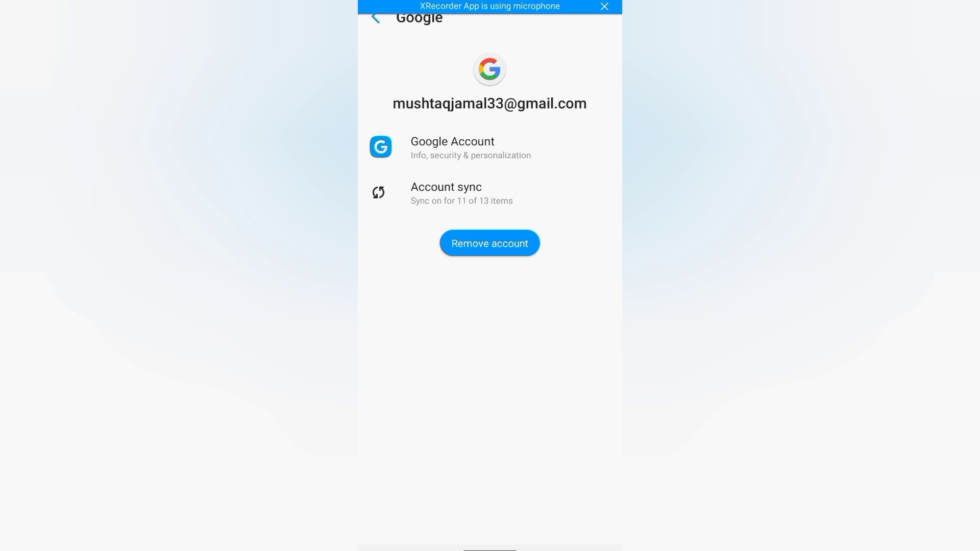
left_click(490, 243)
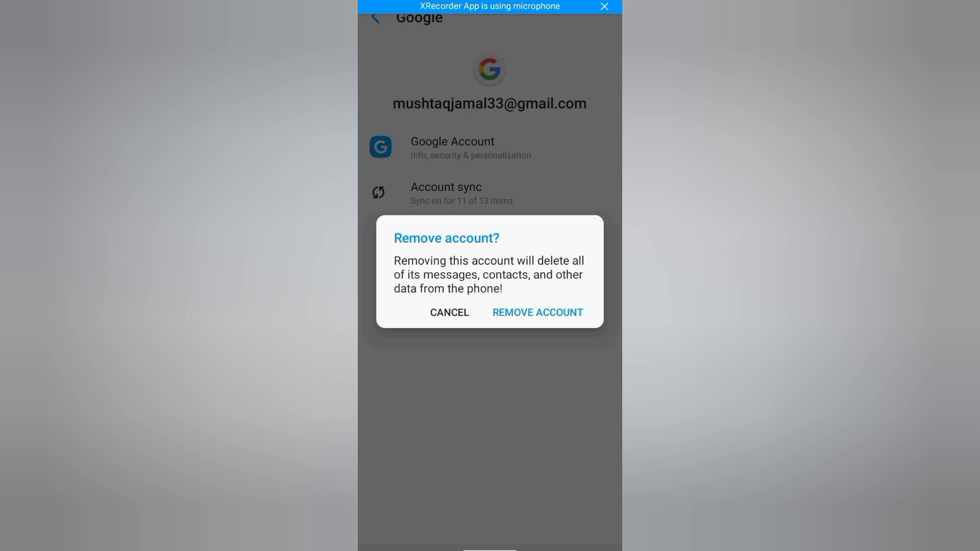
left_click(449, 312)
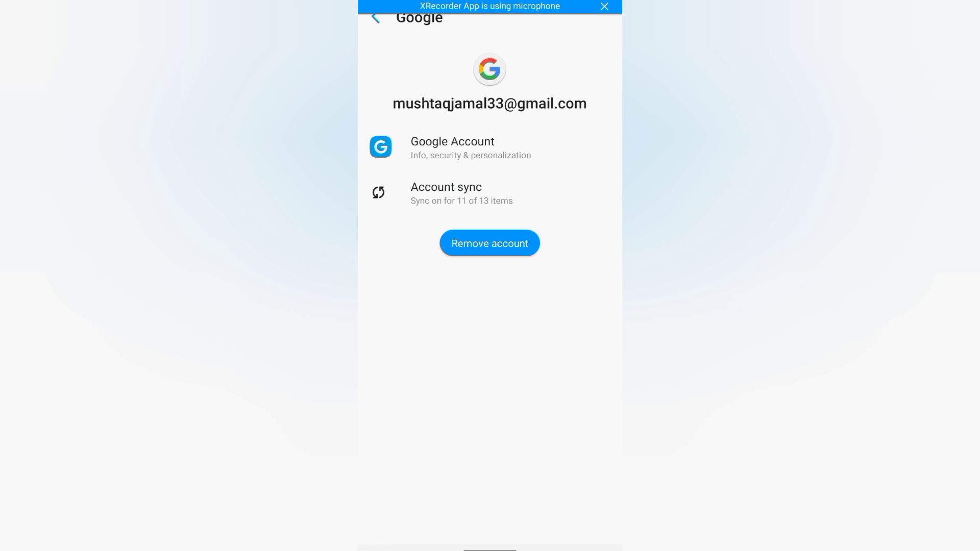
left_click(373, 17)
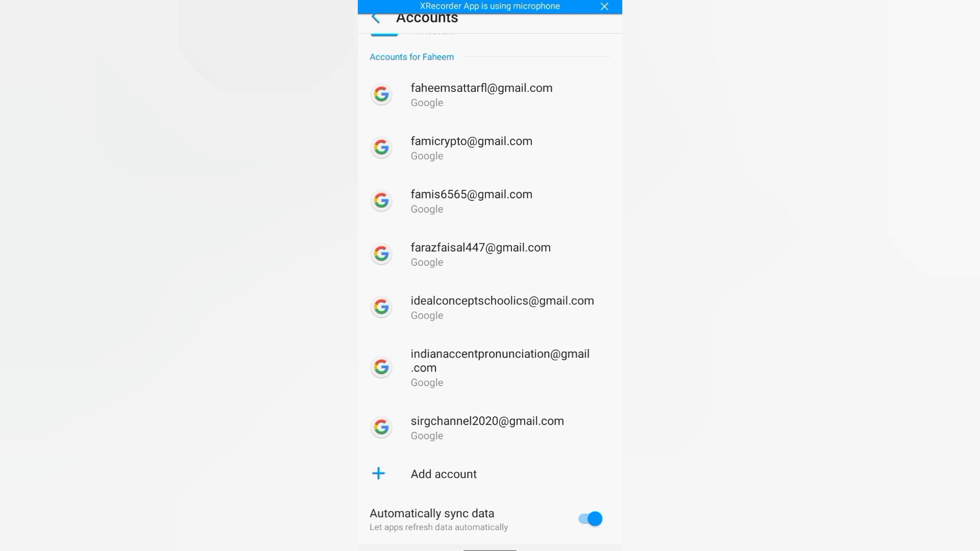
scroll("down", 3)
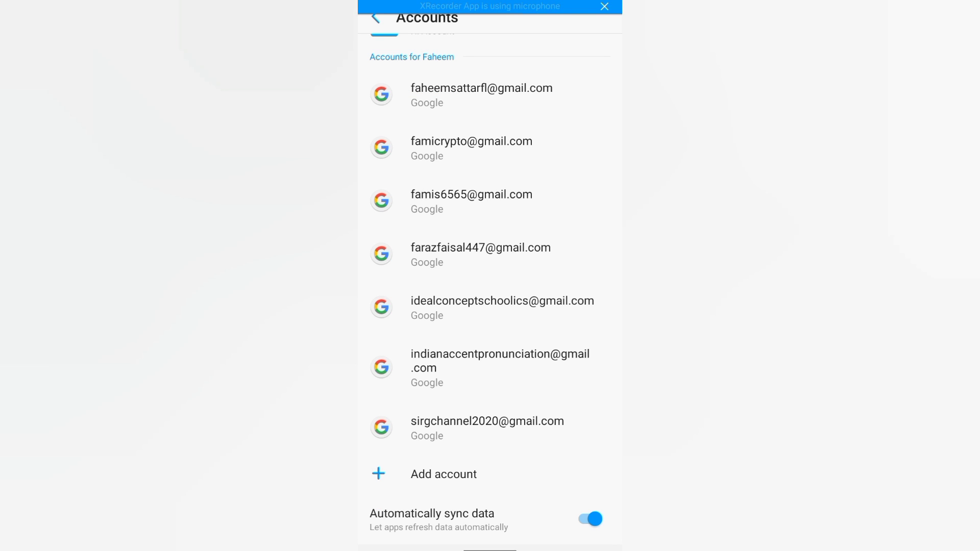
left_click(378, 22)
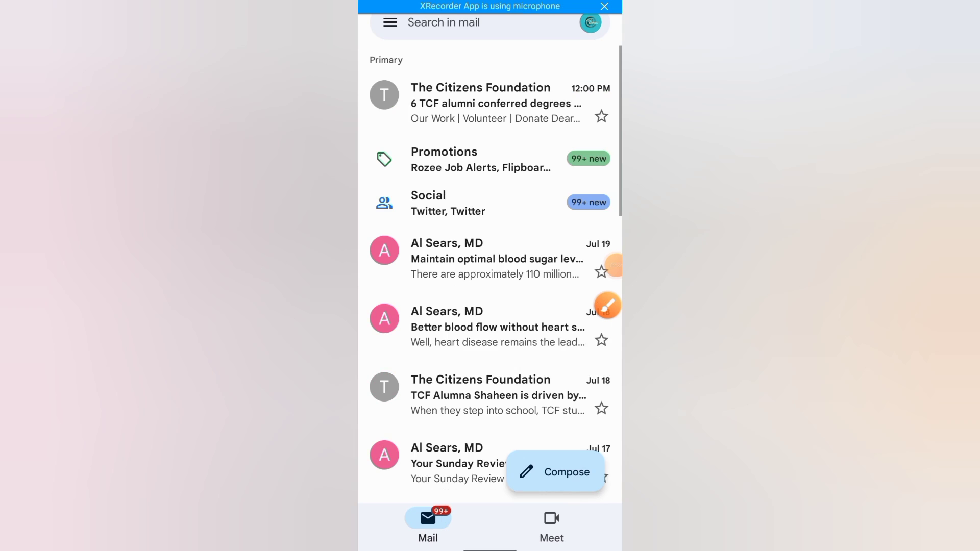
left_click(589, 23)
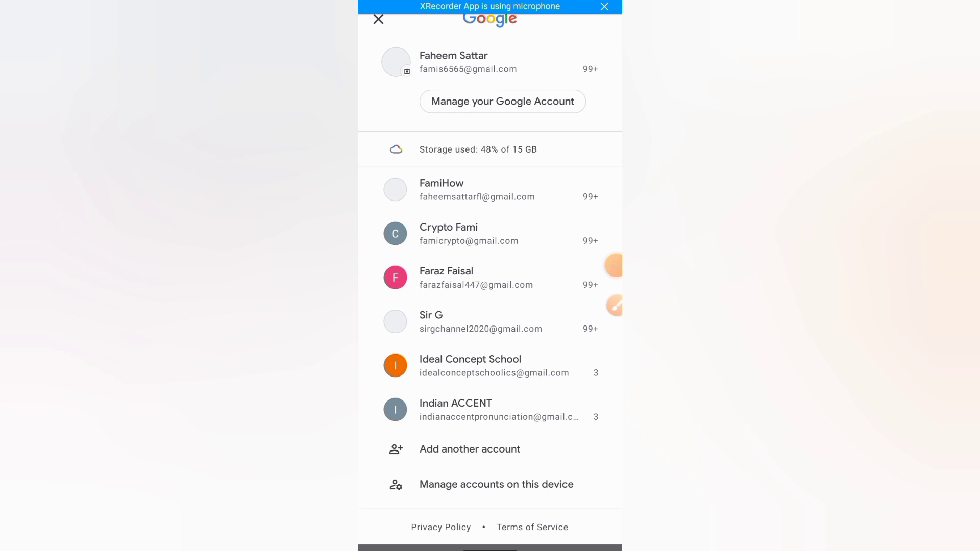